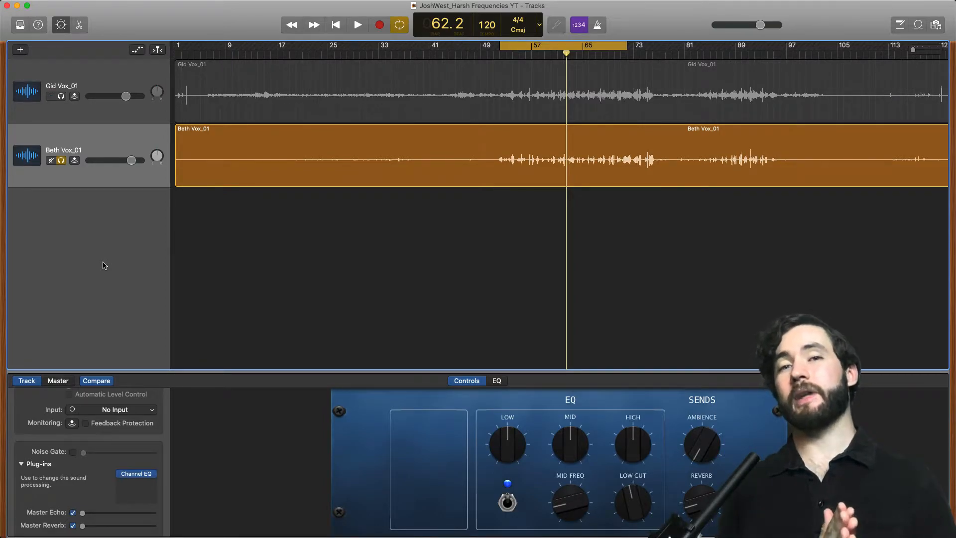
Select the Beth Vox_01 region and set the playhead just after bar 57
{"action": "left_click", "coordinate": [51, 96]}
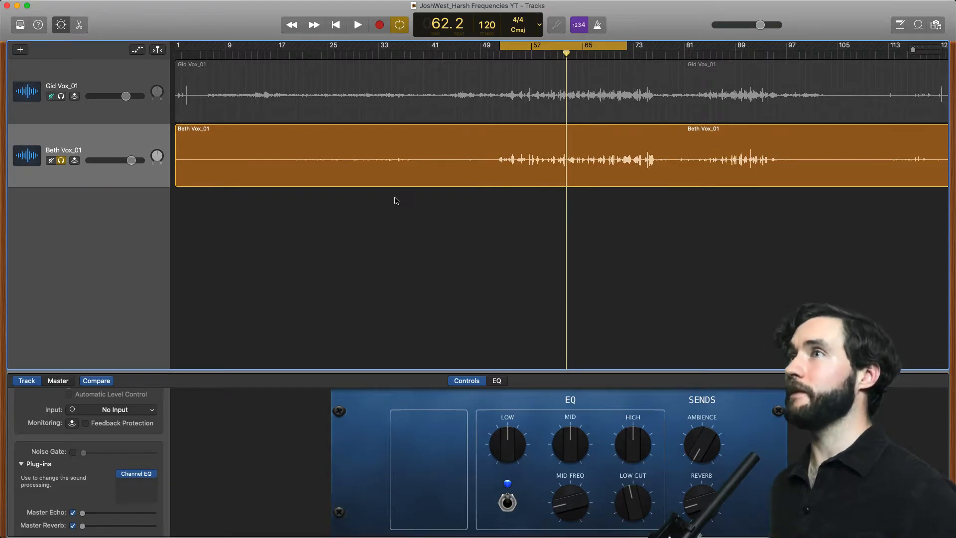
{"action": "mouse_move", "coordinate": [494, 255]}
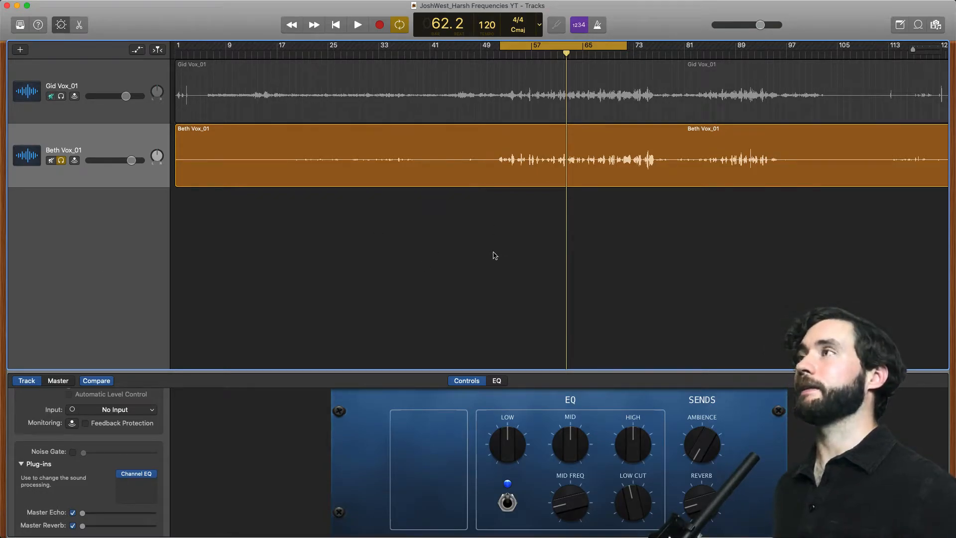
{"action": "left_click", "coordinate": [358, 25]}
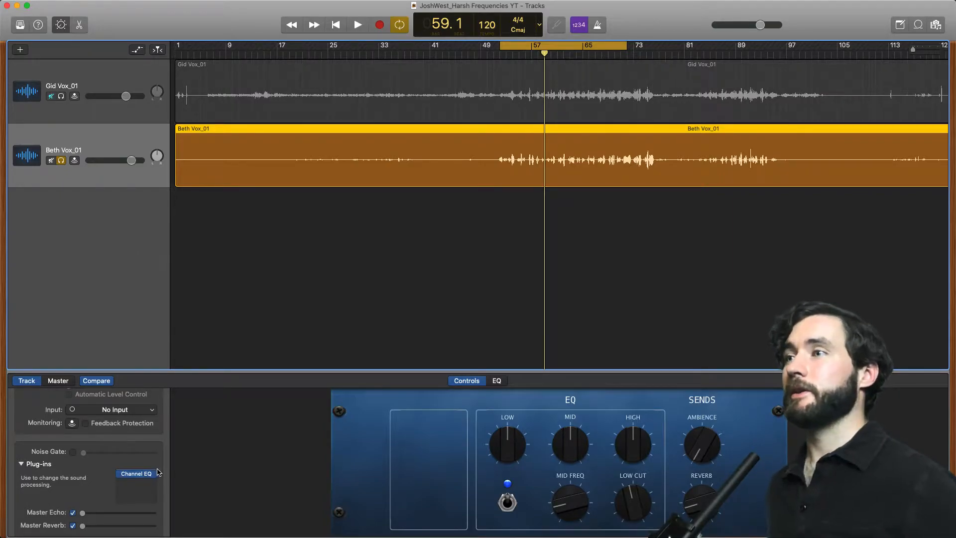
Bring up Beth Vox_01's Channel EQ and sweep the mid band between about 1.4 kHz and 5 kHz
{"action": "left_click", "coordinate": [134, 473]}
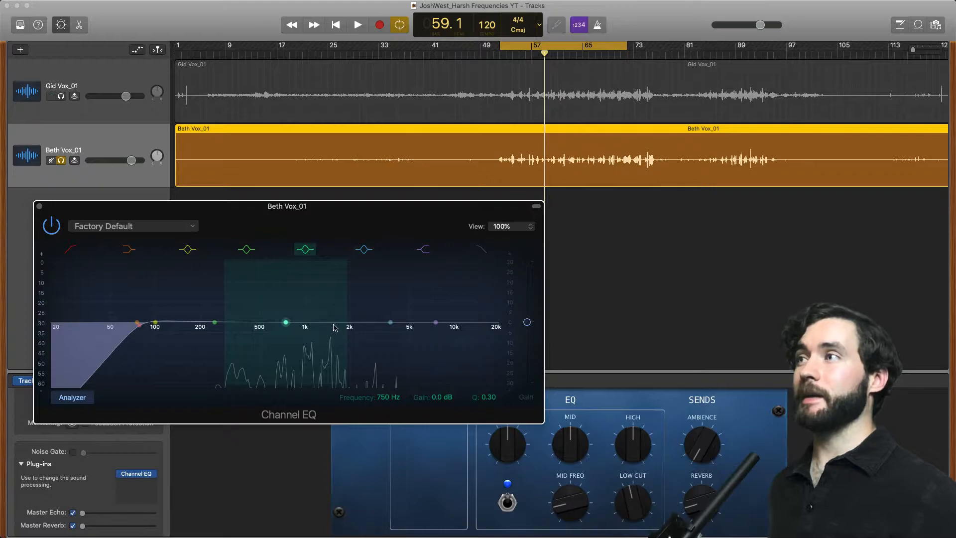
{"action": "mouse_move", "coordinate": [328, 327]}
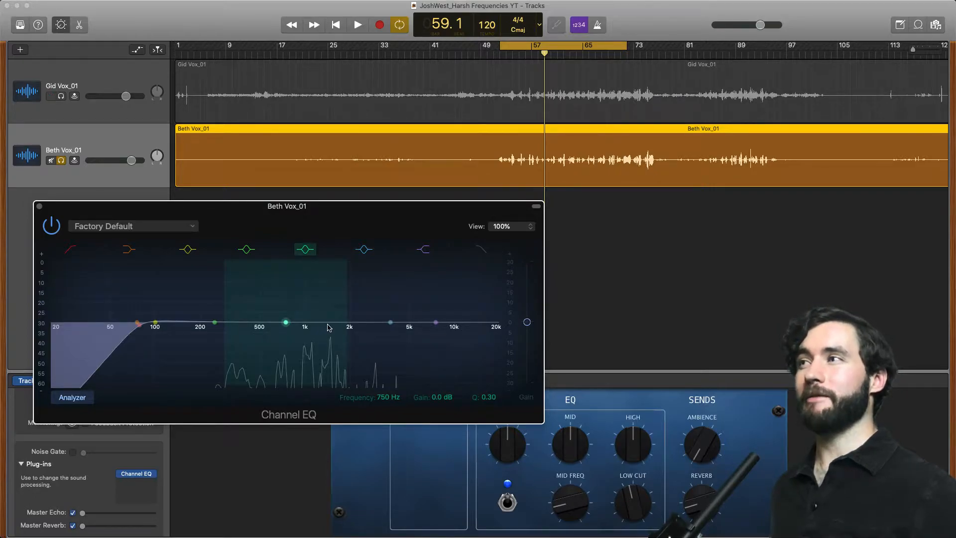
{"action": "left_click_drag", "start_coordinate": [286, 322], "coordinate": [316, 321]}
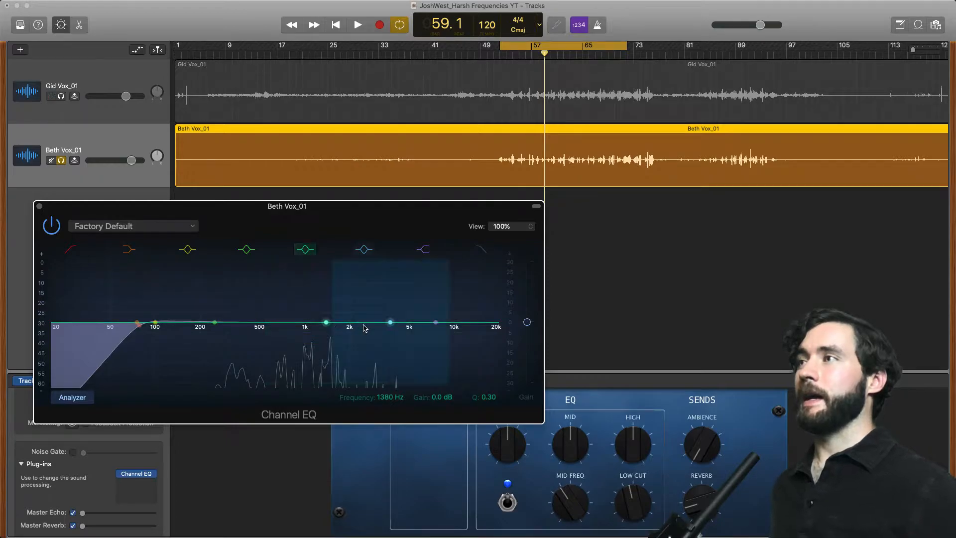
{"action": "left_click_drag", "start_coordinate": [326, 322], "coordinate": [391, 321]}
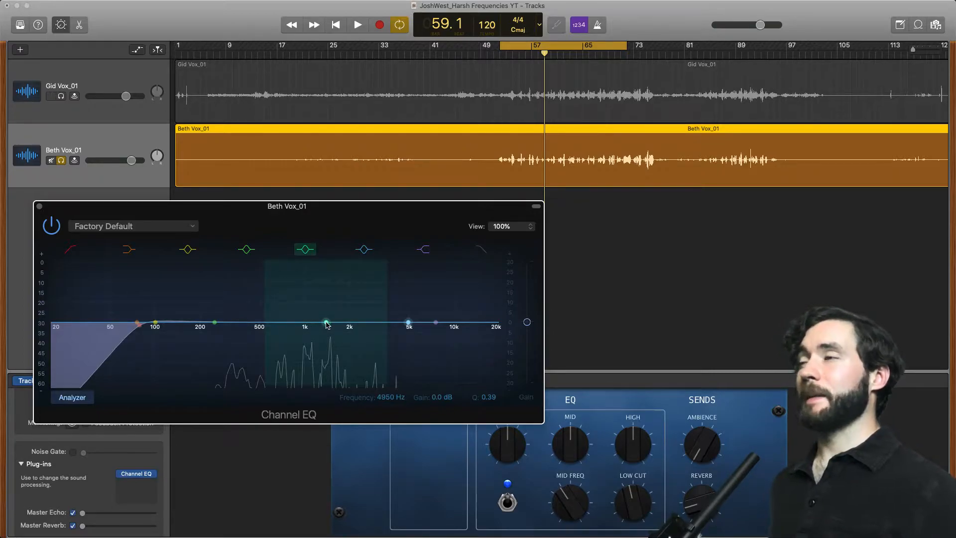
{"action": "left_click_drag", "start_coordinate": [327, 323], "coordinate": [330, 322]}
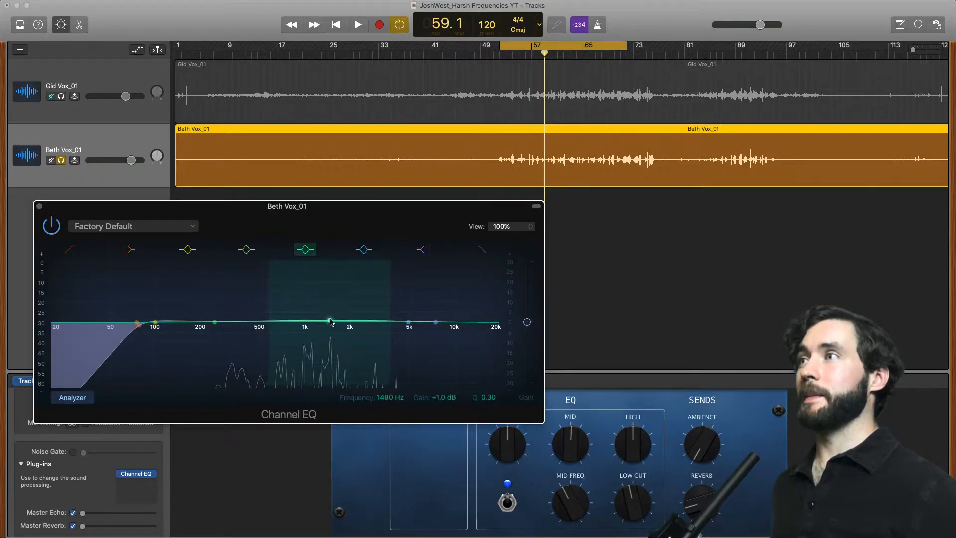
Shape the mid band into a broad boost of about +5.5 dB around 3150 Hz
{"action": "left_click_drag", "start_coordinate": [330, 322], "coordinate": [370, 304]}
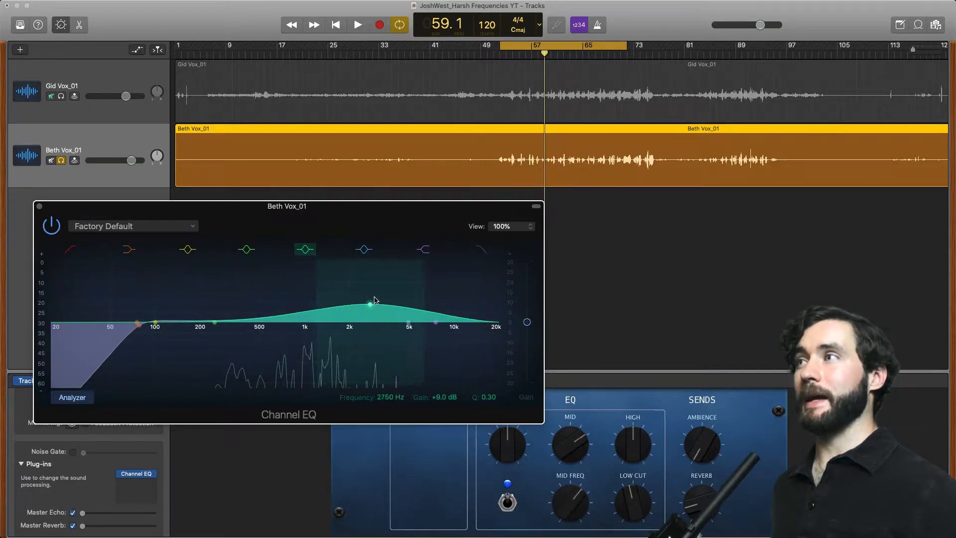
{"action": "left_click_drag", "start_coordinate": [370, 304], "coordinate": [379, 318]}
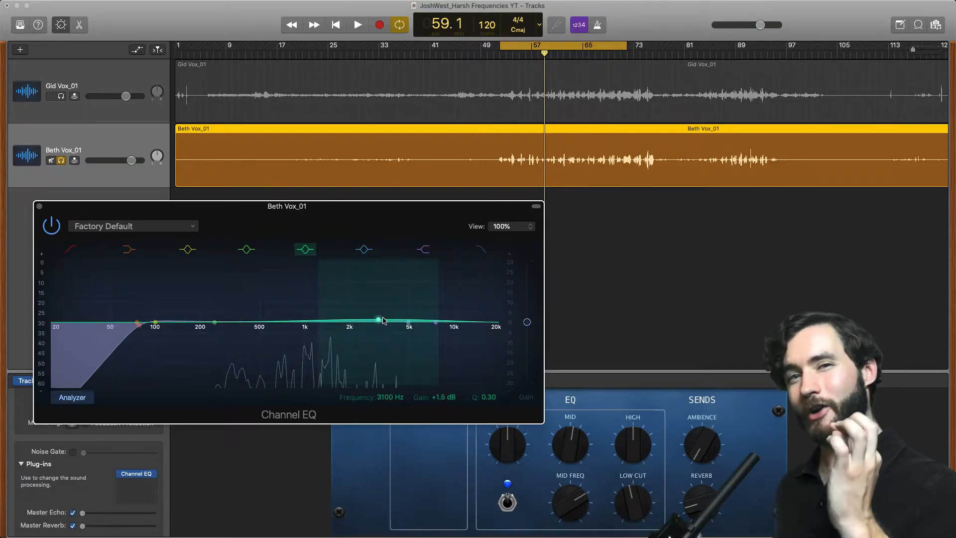
{"action": "left_click_drag", "start_coordinate": [378, 318], "coordinate": [381, 314]}
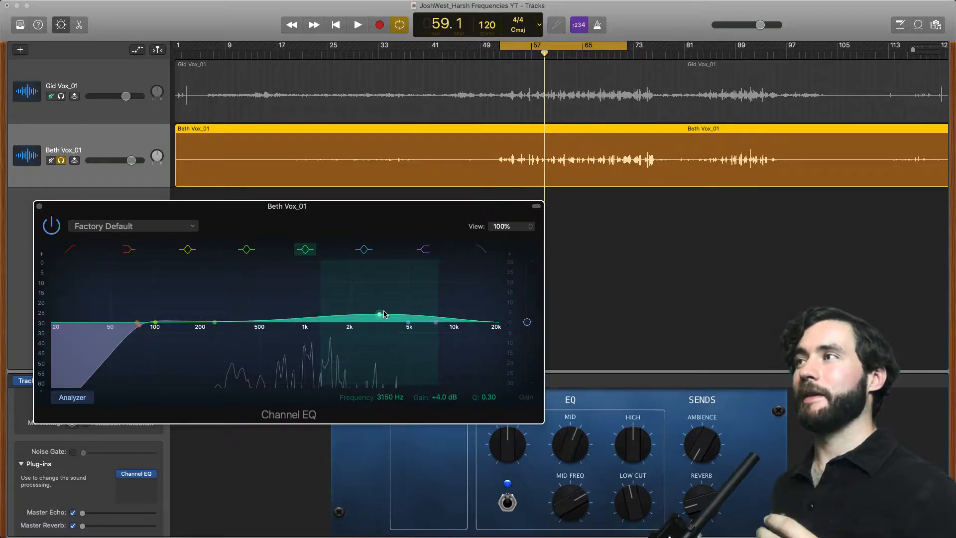
{"action": "left_click_drag", "start_coordinate": [382, 316], "coordinate": [378, 314]}
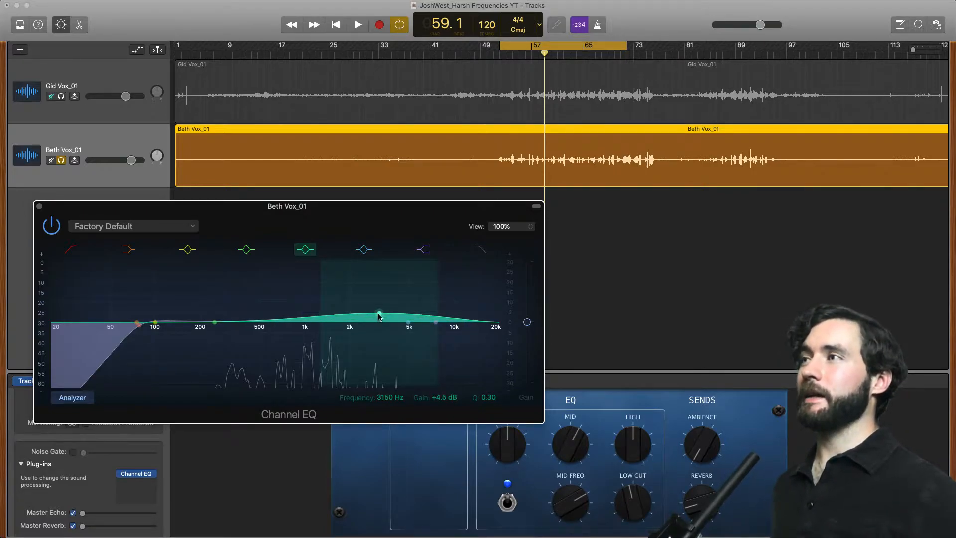
{"action": "left_click_drag", "start_coordinate": [379, 316], "coordinate": [377, 314]}
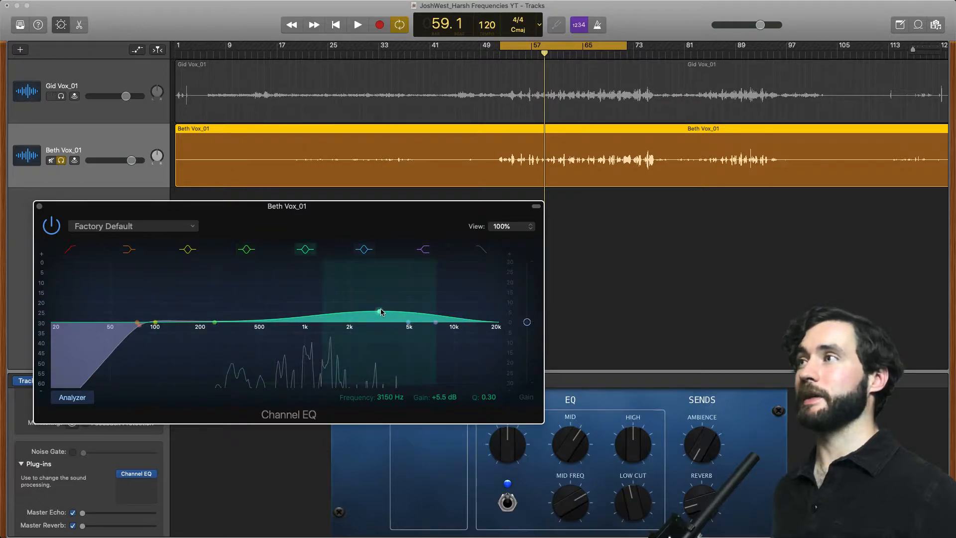
Raise the boost, narrow the band to Q 3.60, and sweep the peak between 2800 and 3600 Hz
{"action": "left_click_drag", "start_coordinate": [379, 311], "coordinate": [384, 292]}
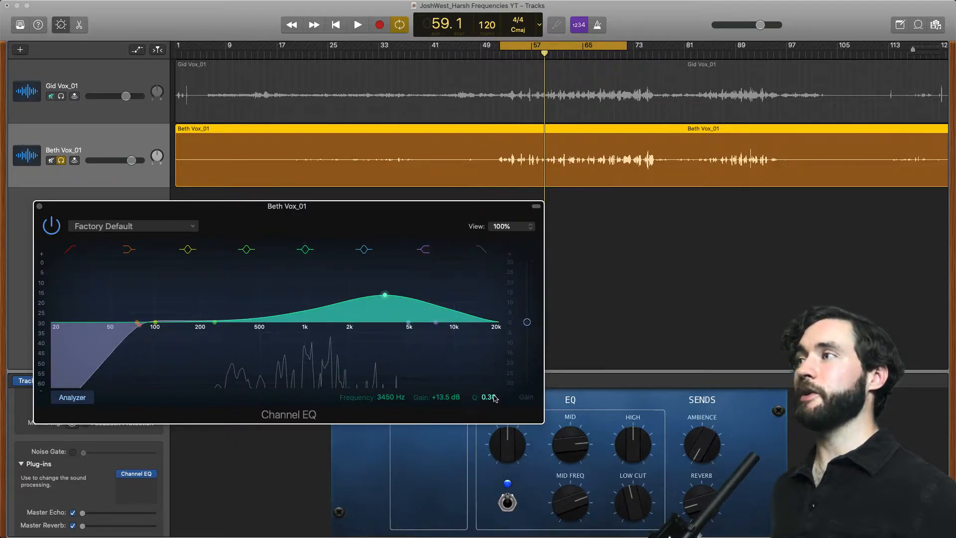
{"action": "left_click_drag", "start_coordinate": [488, 397], "coordinate": [488, 378]}
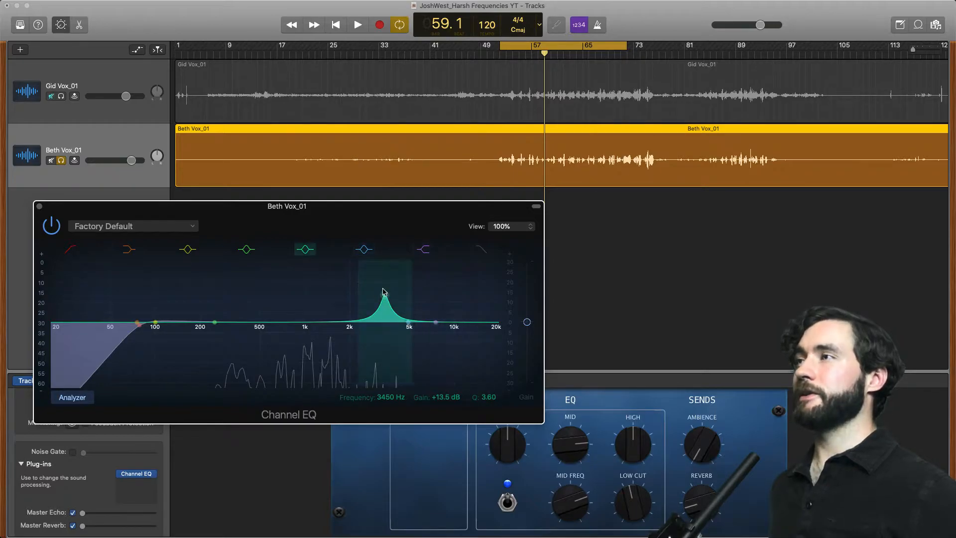
{"action": "left_click_drag", "start_coordinate": [382, 295], "coordinate": [364, 292]}
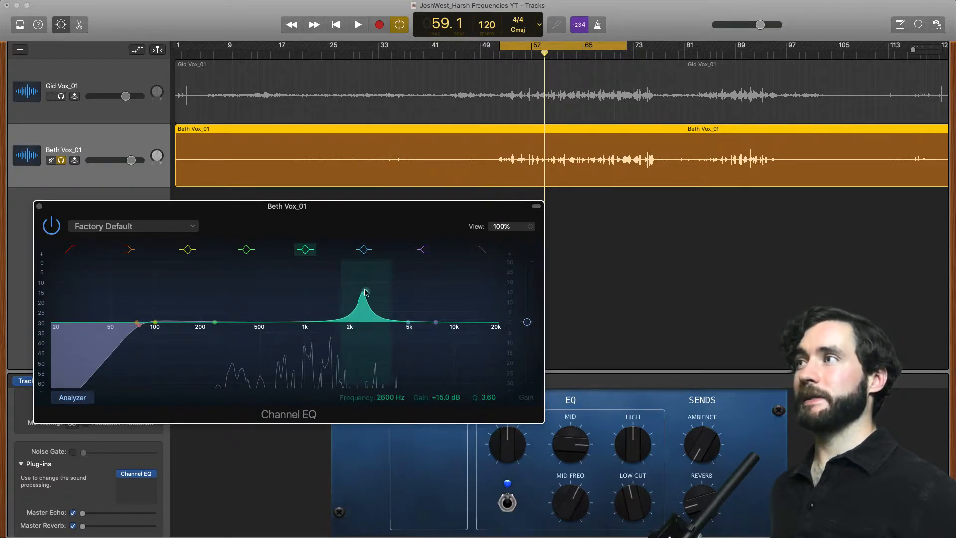
{"action": "left_click_drag", "start_coordinate": [364, 292], "coordinate": [389, 317]}
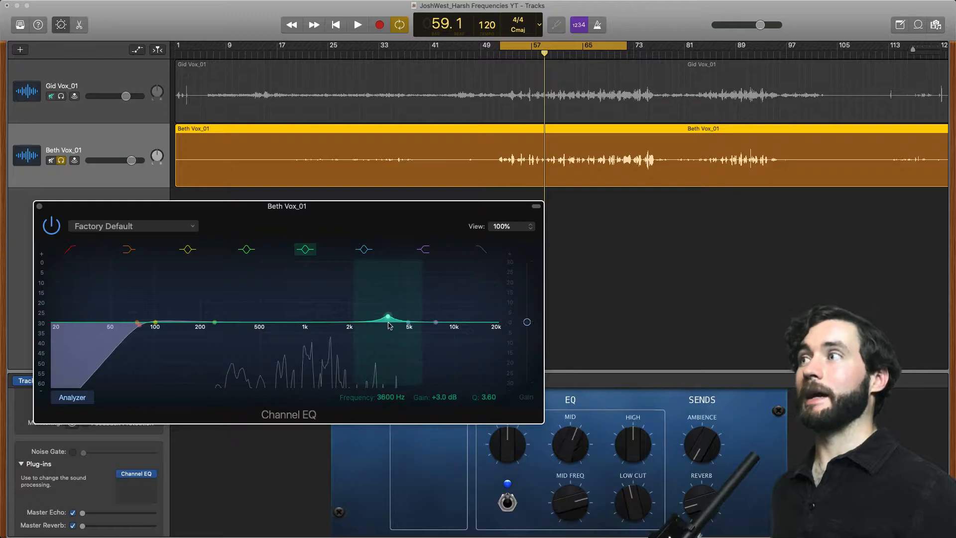
{"action": "left_click_drag", "start_coordinate": [387, 317], "coordinate": [387, 321]}
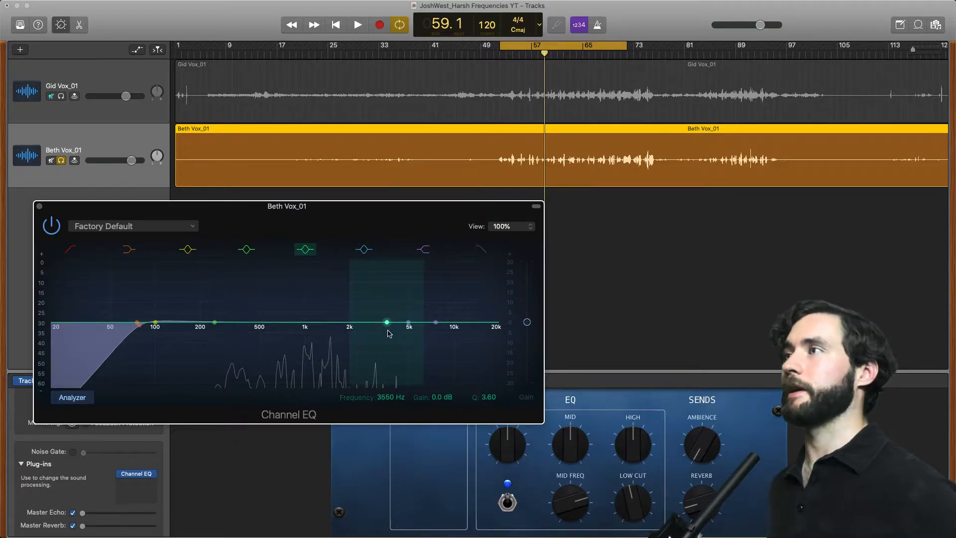
While playing, settle the narrow peak at 3850 Hz, +18 dB, then stop playback
{"action": "left_click", "coordinate": [357, 25]}
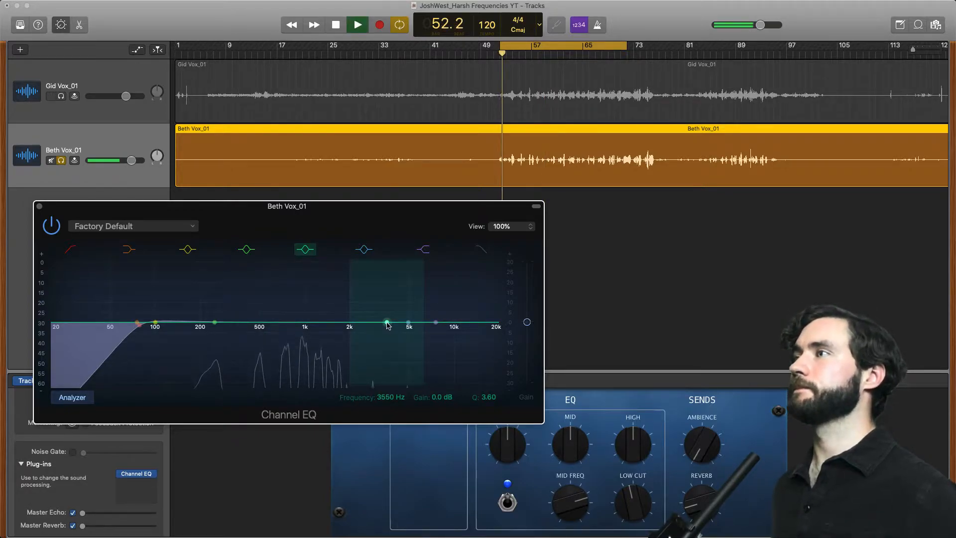
{"action": "left_click_drag", "start_coordinate": [387, 322], "coordinate": [390, 295]}
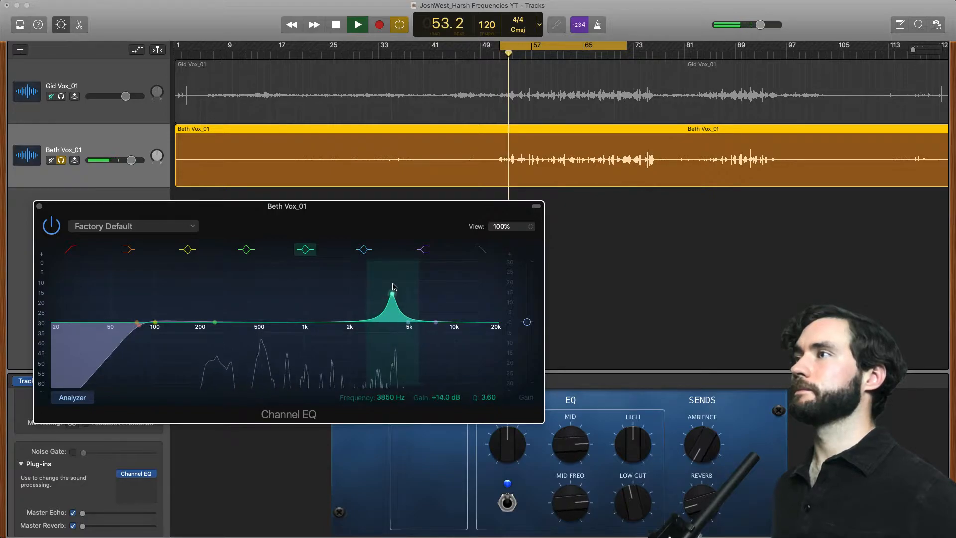
{"action": "left_click_drag", "start_coordinate": [392, 295], "coordinate": [390, 287]}
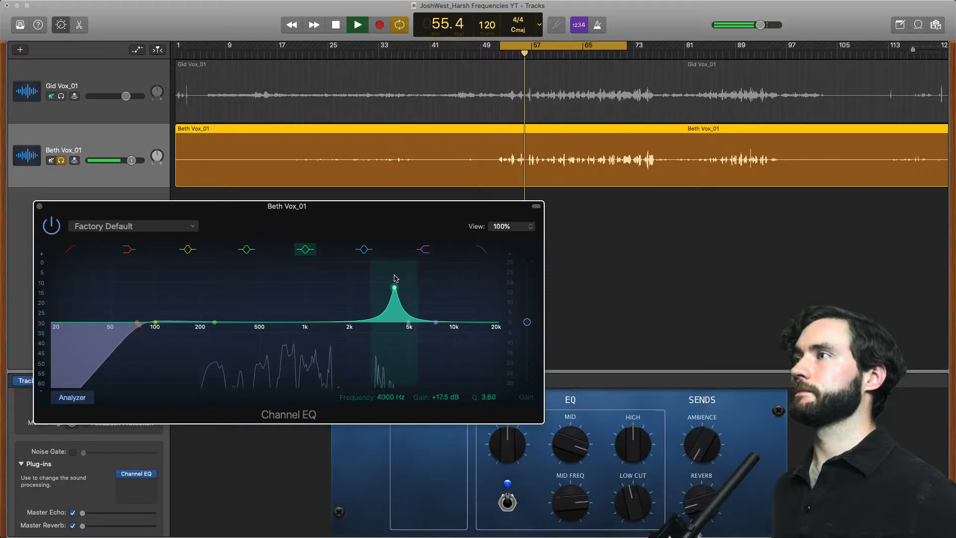
{"action": "left_click_drag", "start_coordinate": [395, 297], "coordinate": [392, 284]}
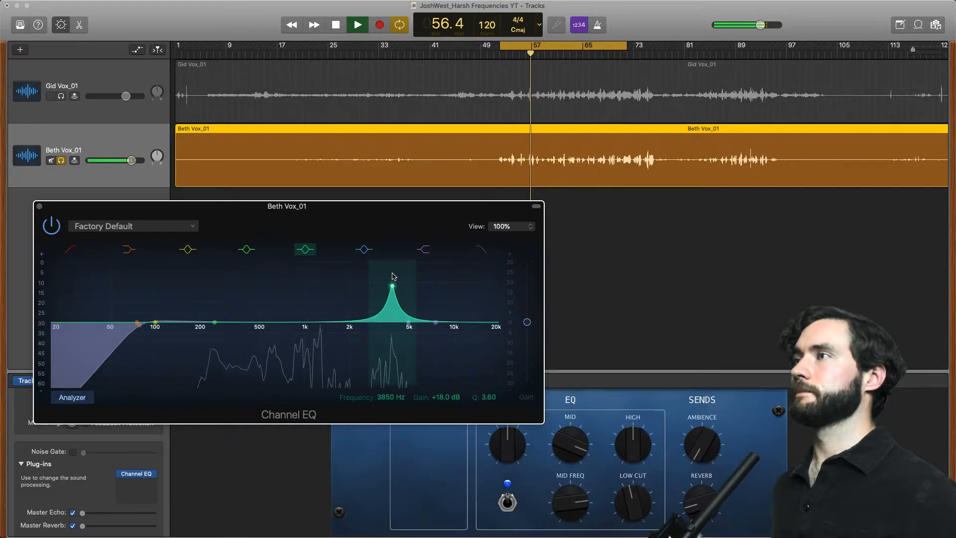
{"action": "left_click", "coordinate": [357, 24]}
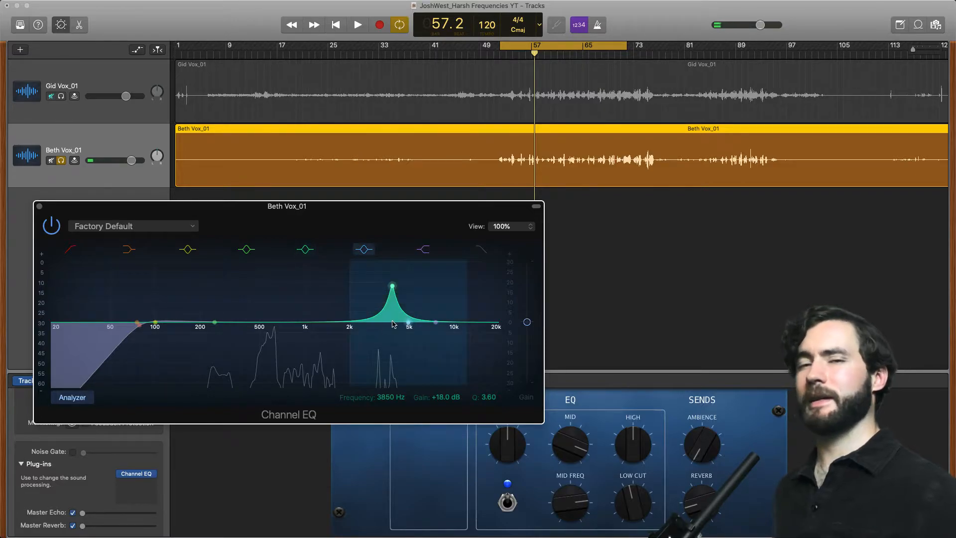
Pull the narrow band at 3850 Hz back down from its boost to roughly 0 dB
{"action": "left_click", "coordinate": [304, 249]}
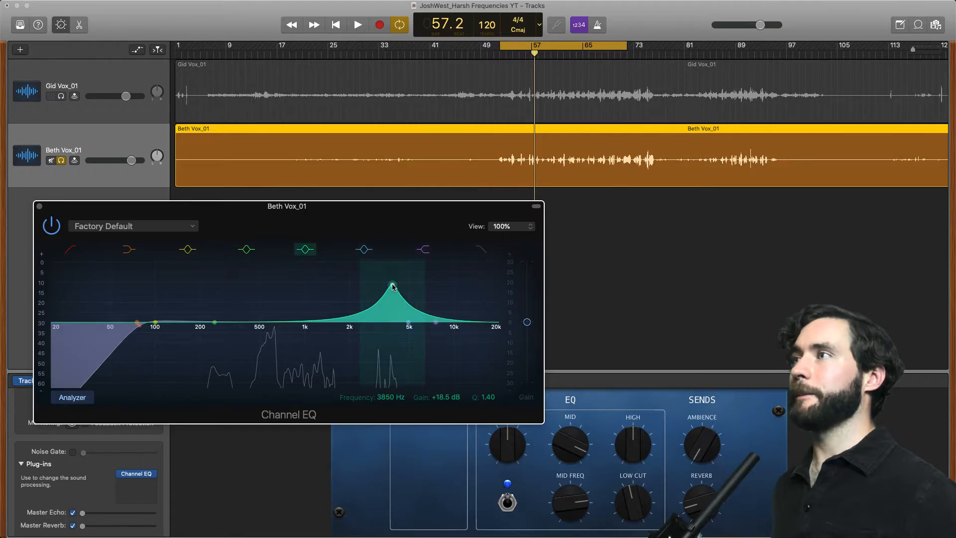
{"action": "left_click_drag", "start_coordinate": [393, 287], "coordinate": [393, 307]}
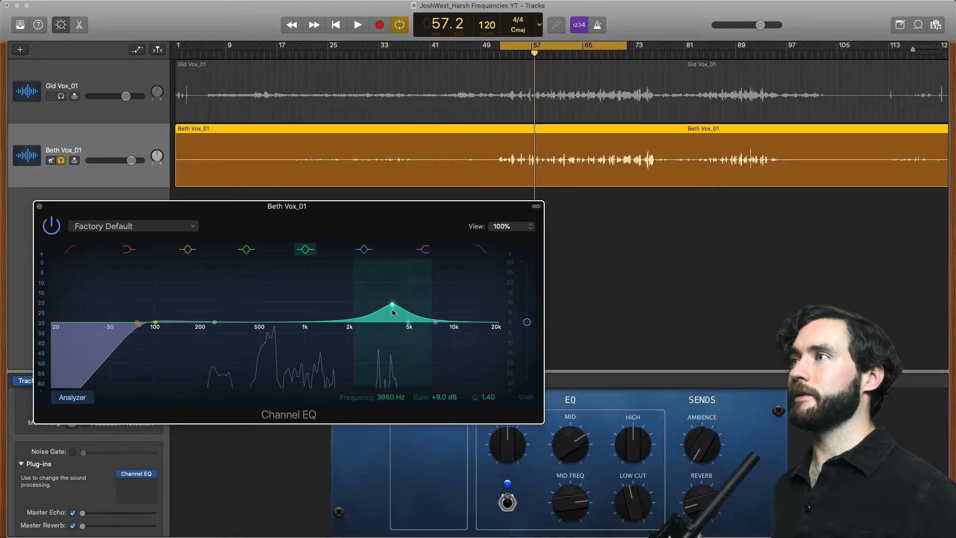
{"action": "left_click_drag", "start_coordinate": [392, 304], "coordinate": [392, 317]}
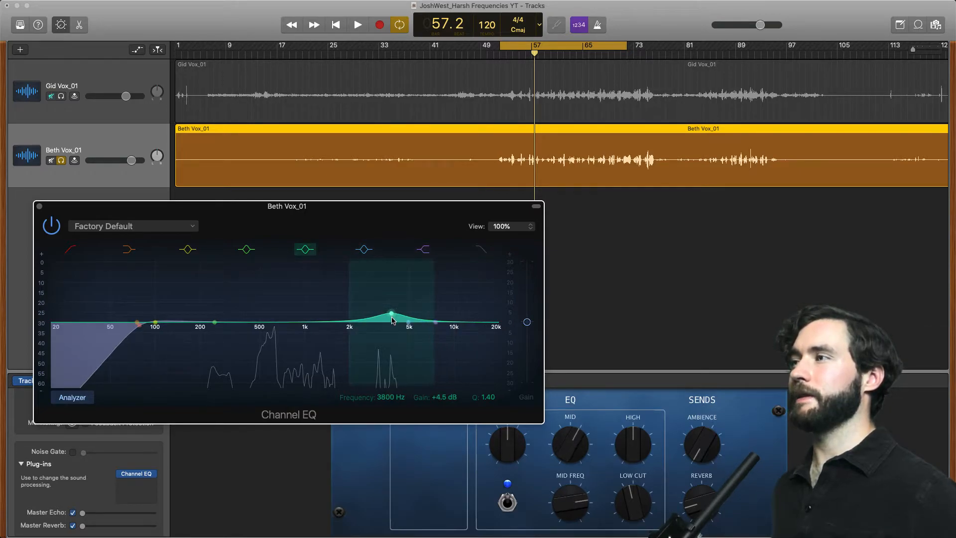
{"action": "left_click_drag", "start_coordinate": [390, 315], "coordinate": [390, 324]}
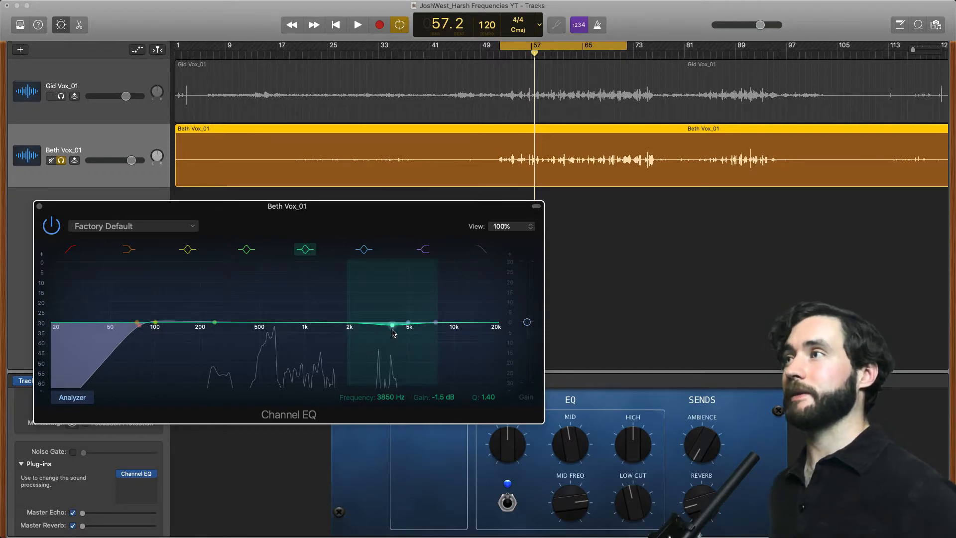
Drag the band below the line into a cut of about -4.5 dB at 3800 Hz
{"action": "left_click_drag", "start_coordinate": [392, 324], "coordinate": [391, 334]}
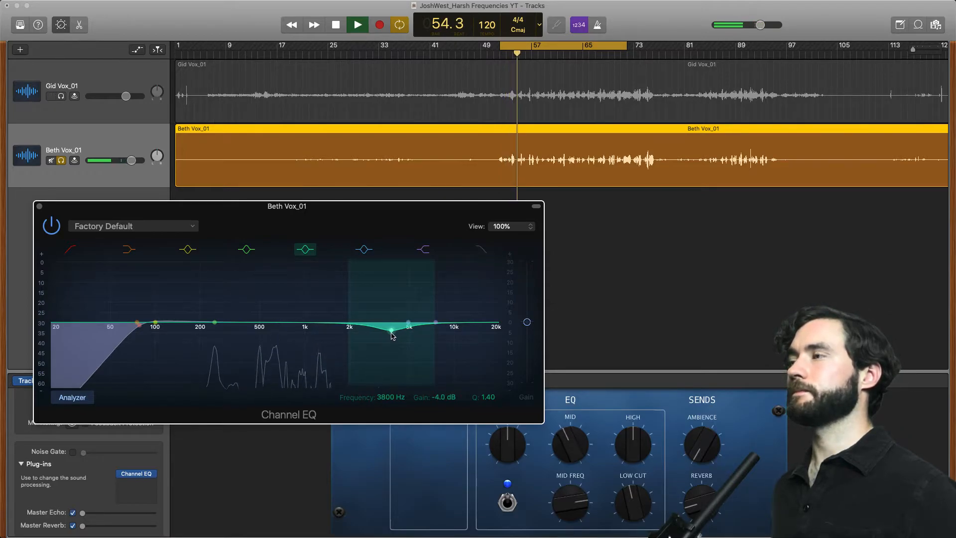
{"action": "left_click_drag", "start_coordinate": [390, 334], "coordinate": [391, 327]}
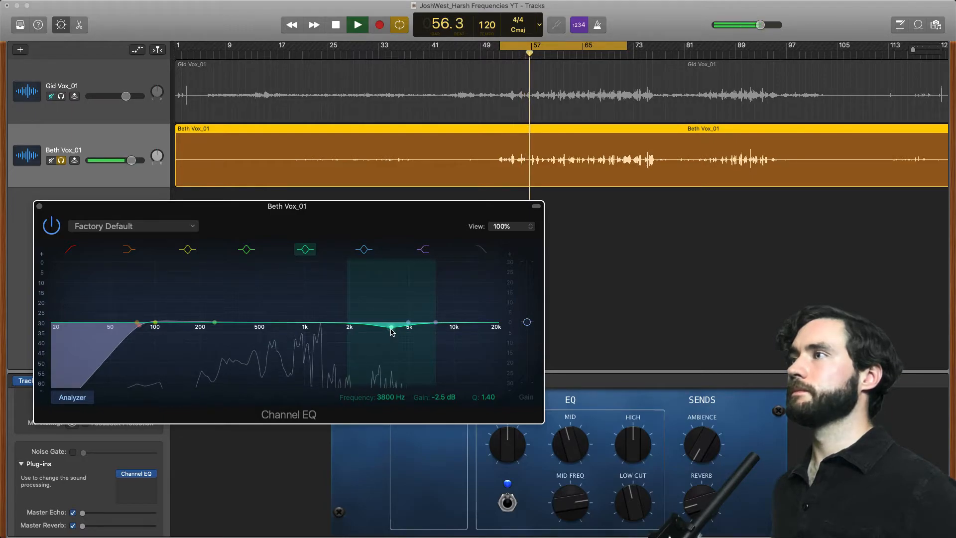
{"action": "left_click_drag", "start_coordinate": [390, 322], "coordinate": [390, 334]}
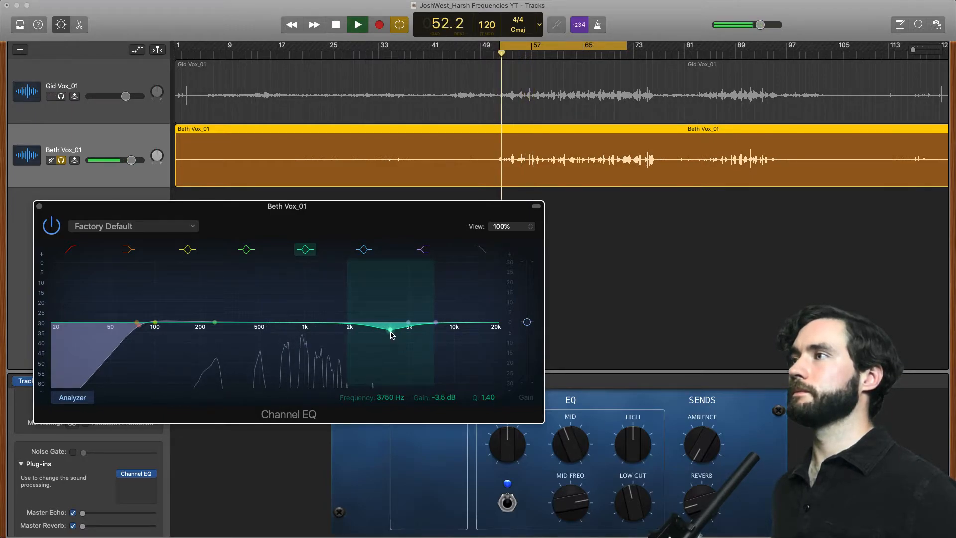
{"action": "left_click_drag", "start_coordinate": [390, 334], "coordinate": [391, 340]}
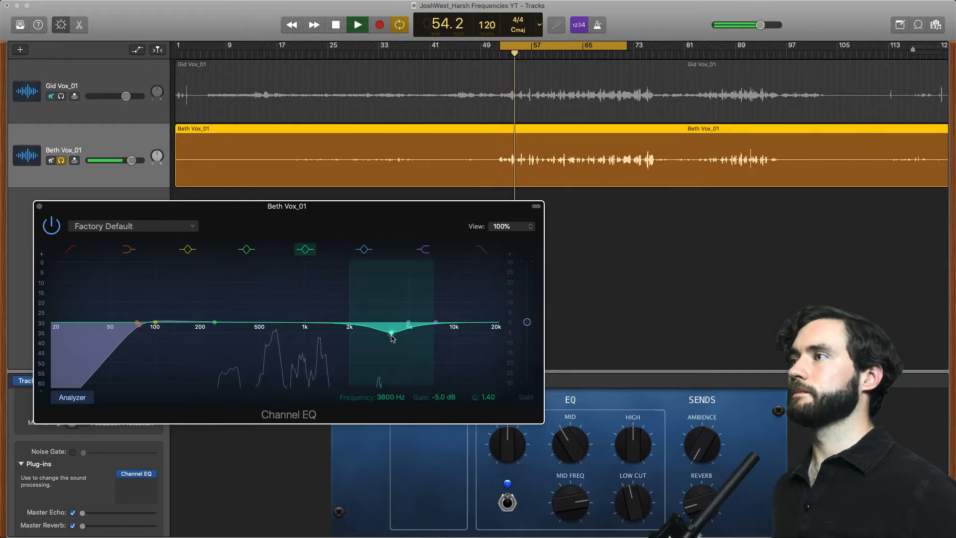
{"action": "left_click_drag", "start_coordinate": [393, 339], "coordinate": [391, 335]}
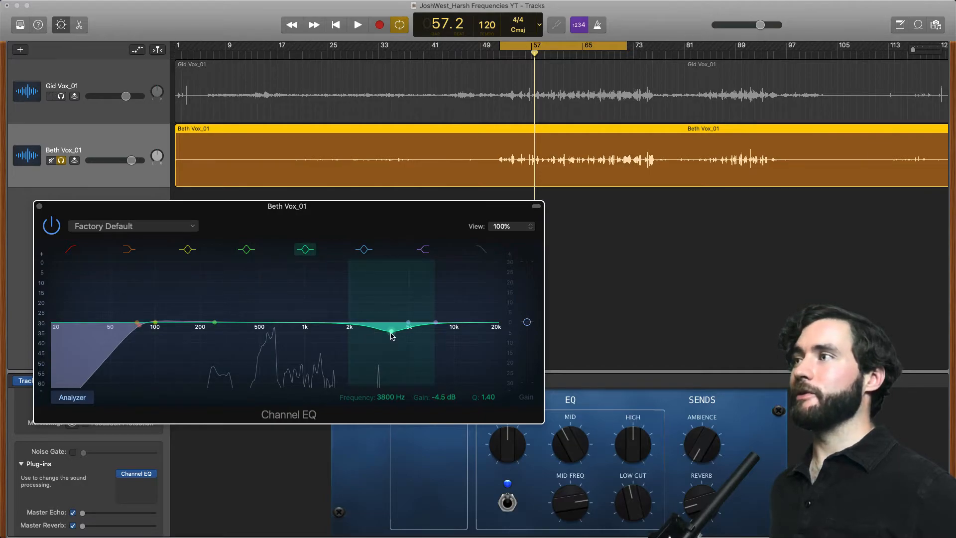
Pull the band into a deep cut and centre it around 3850 Hz
{"action": "left_click_drag", "start_coordinate": [390, 334], "coordinate": [390, 354]}
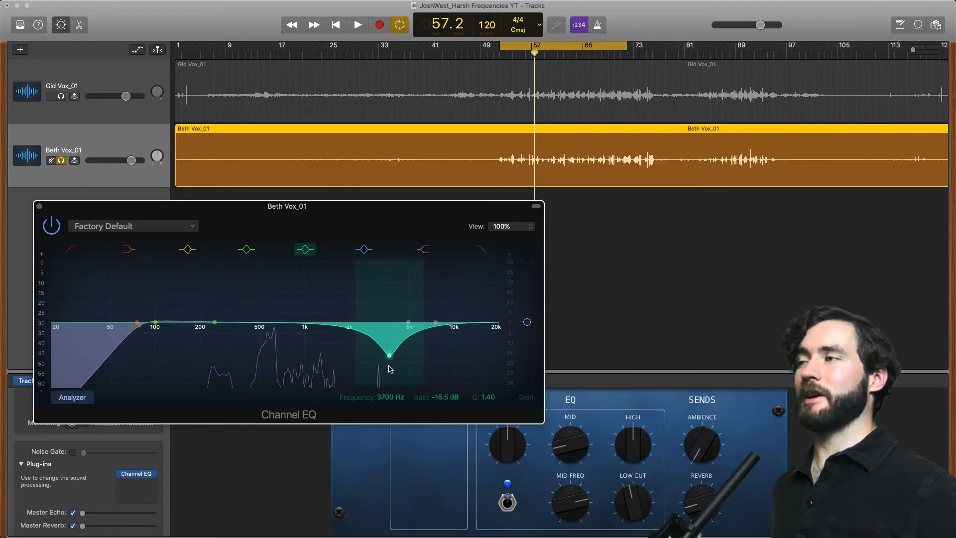
{"action": "left_click", "coordinate": [246, 249]}
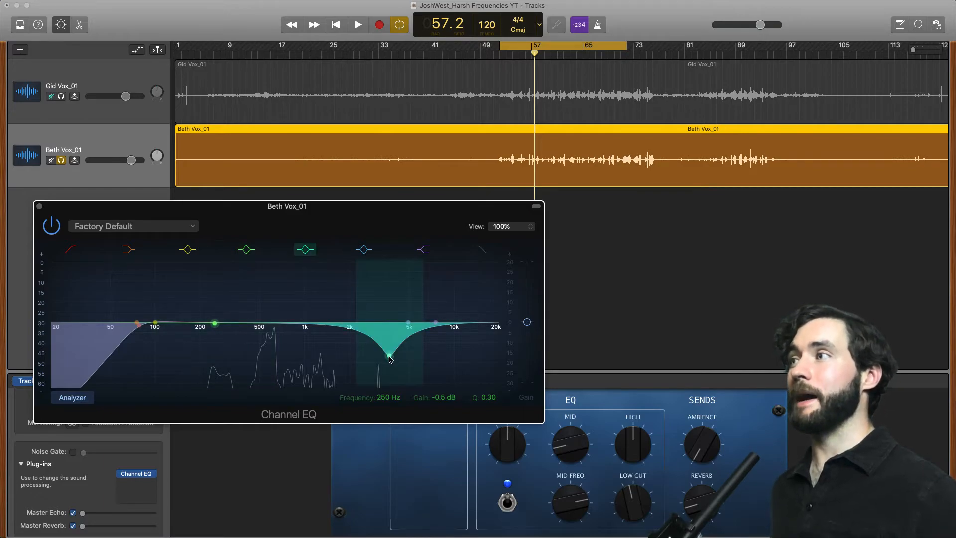
{"action": "left_click_drag", "start_coordinate": [389, 357], "coordinate": [390, 356]}
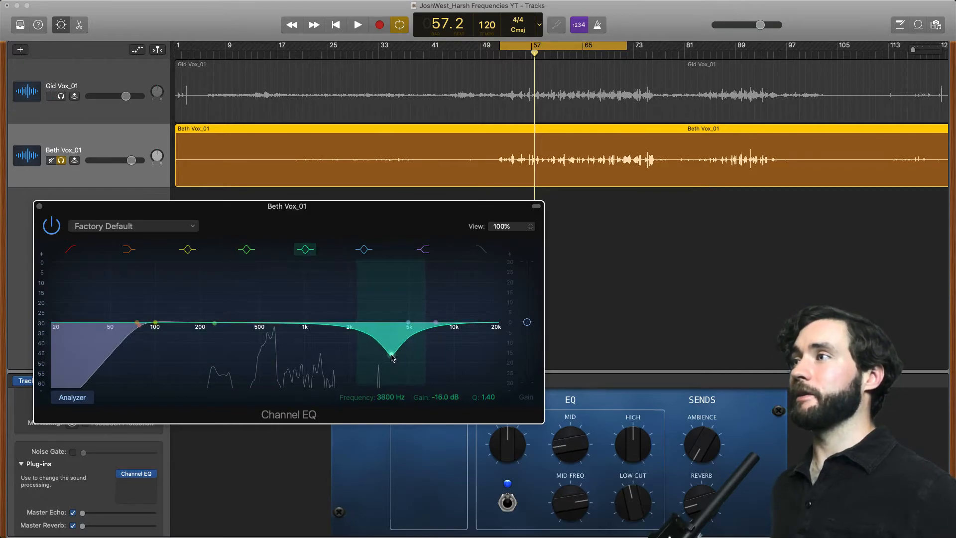
{"action": "left_click_drag", "start_coordinate": [390, 356], "coordinate": [392, 359]}
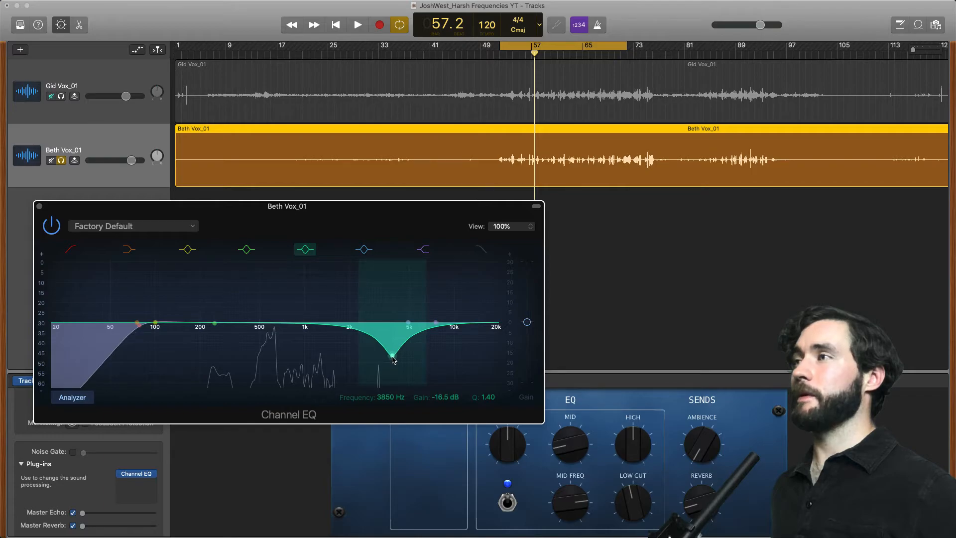
Audition the deep cut during playback, deepening it to about -20.5 dB, then stop
{"action": "left_click", "coordinate": [358, 24]}
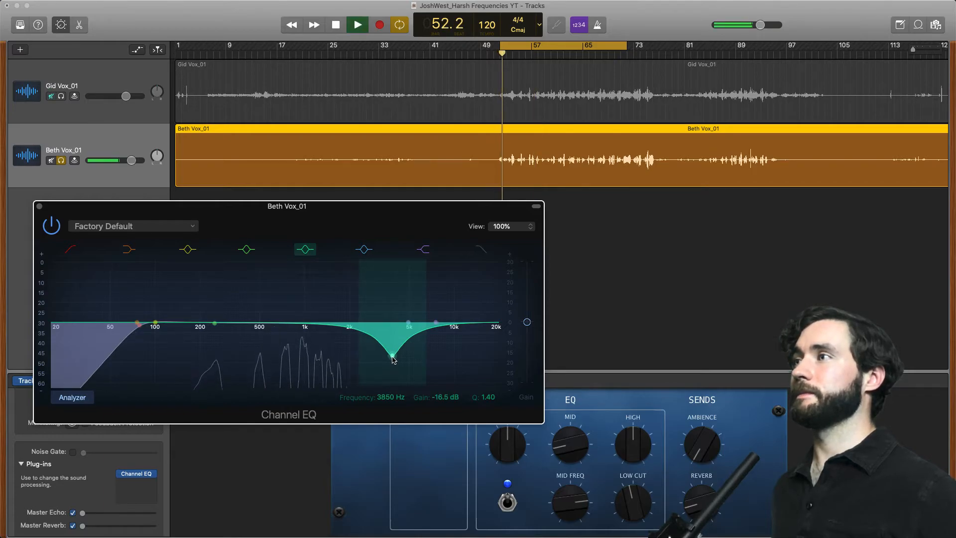
{"action": "left_click_drag", "start_coordinate": [393, 356], "coordinate": [393, 364]}
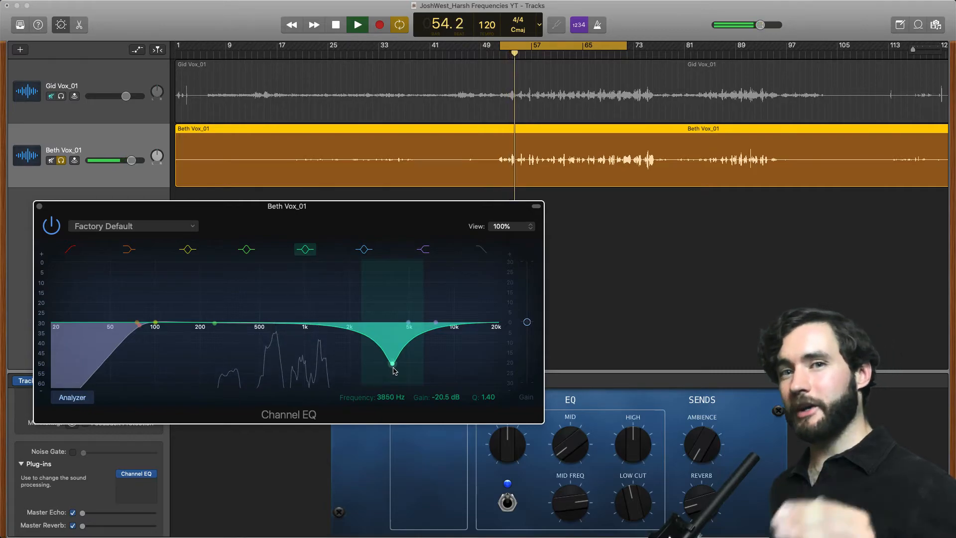
{"action": "left_click", "coordinate": [334, 25]}
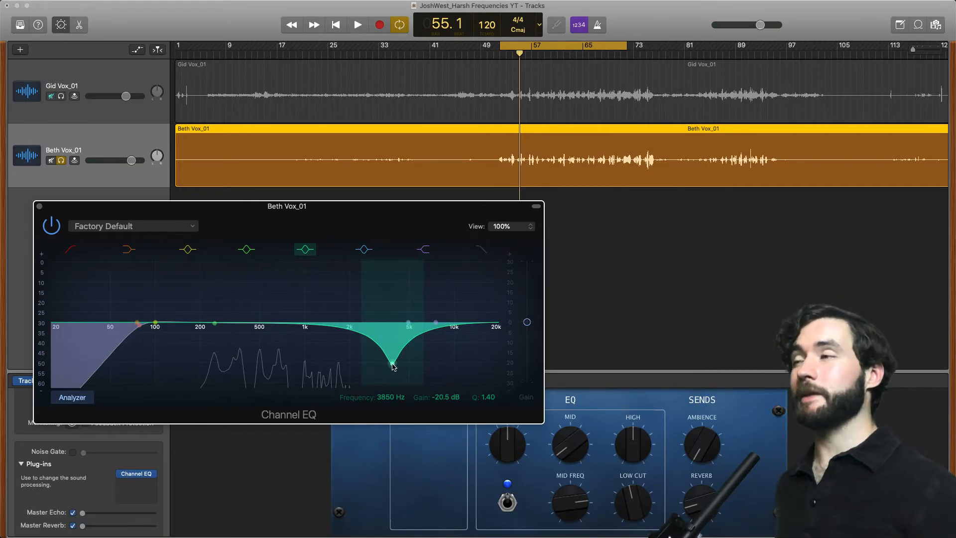
Ease the cut back to -4 dB at 3800 Hz and start playback to listen
{"action": "left_click_drag", "start_coordinate": [392, 367], "coordinate": [392, 335]}
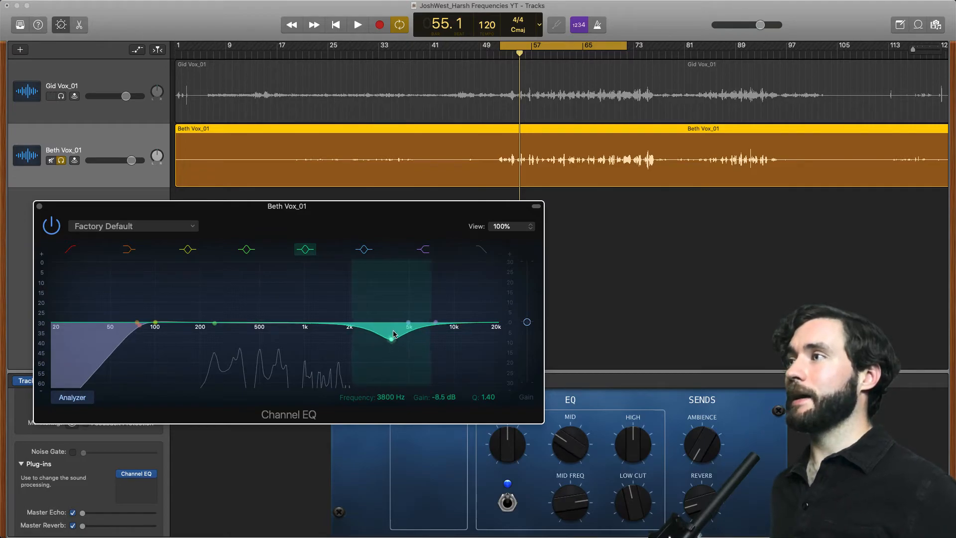
{"action": "left_click_drag", "start_coordinate": [391, 334], "coordinate": [393, 322]}
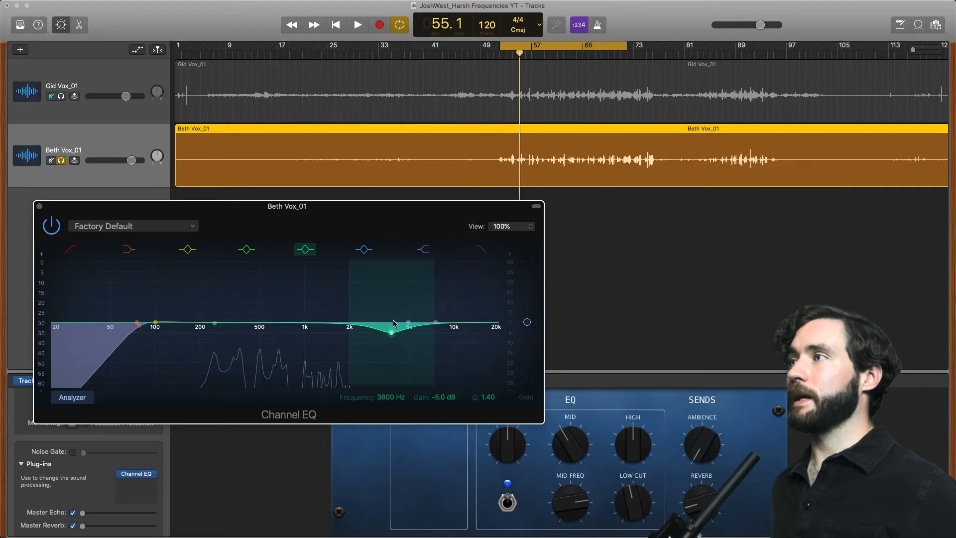
{"action": "left_click_drag", "start_coordinate": [390, 332], "coordinate": [390, 330]}
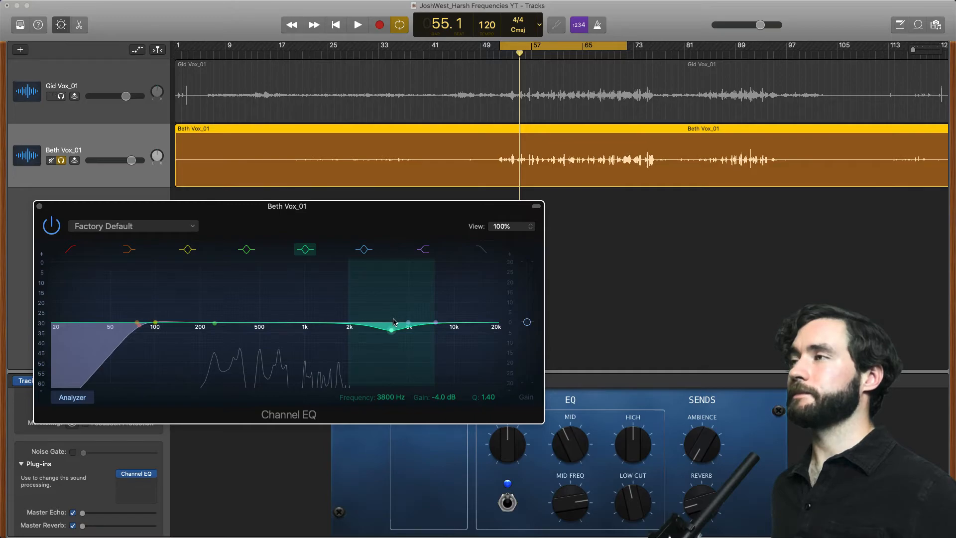
{"action": "left_click", "coordinate": [364, 249]}
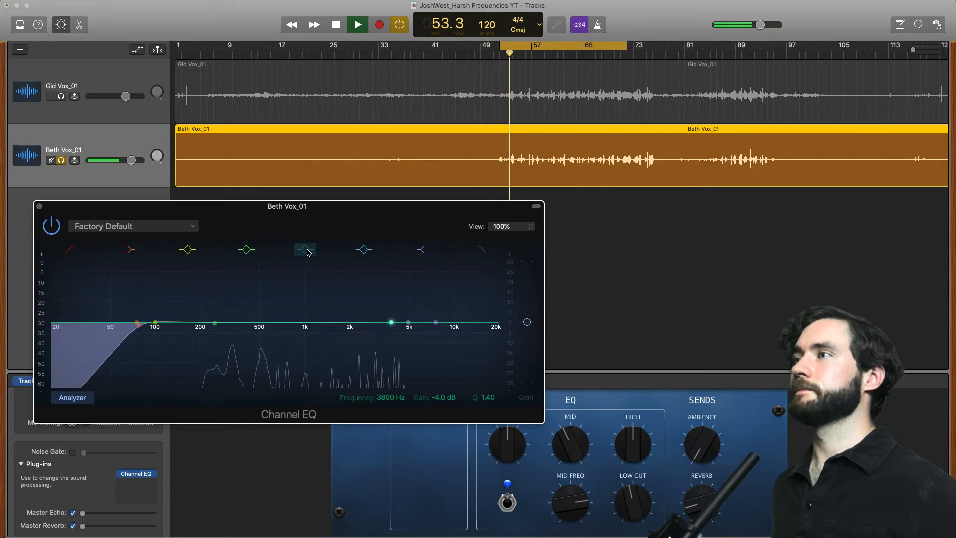
Toggle the -4 dB cut band on and off to A/B it, leaving it enabled
{"action": "left_click", "coordinate": [356, 25]}
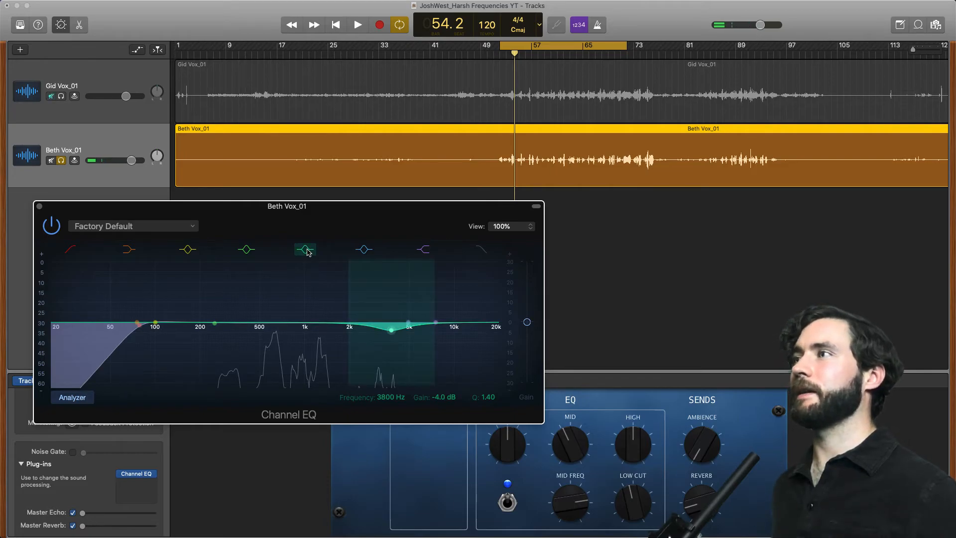
{"action": "left_click", "coordinate": [357, 24]}
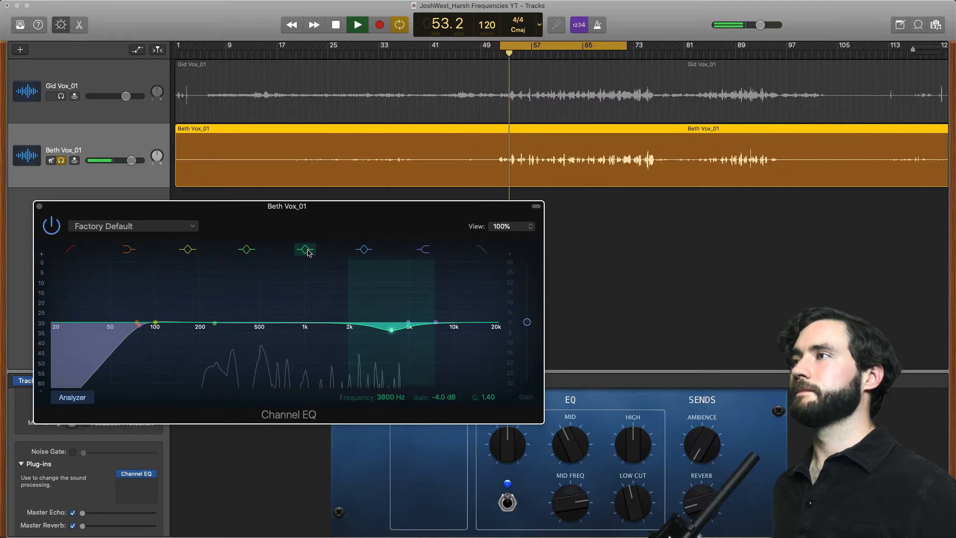
{"action": "left_click", "coordinate": [356, 25]}
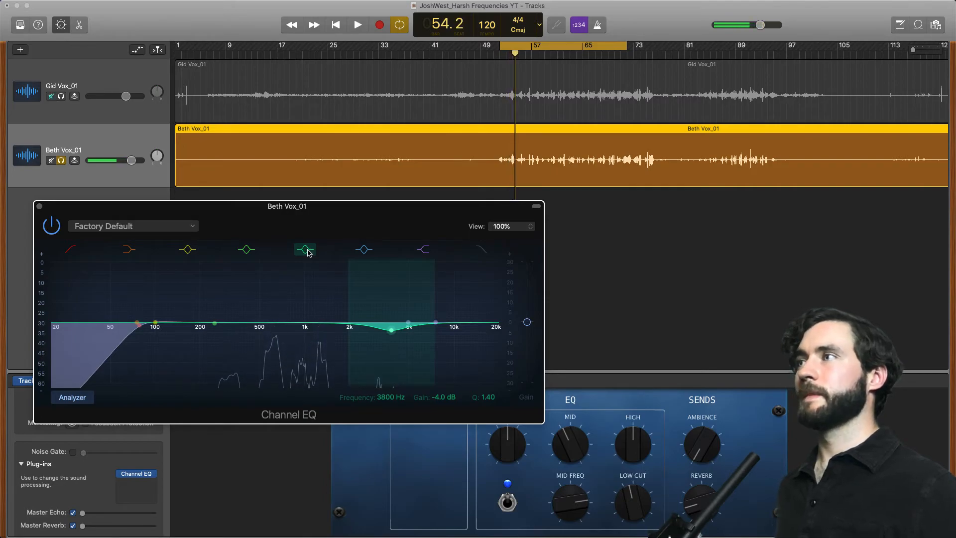